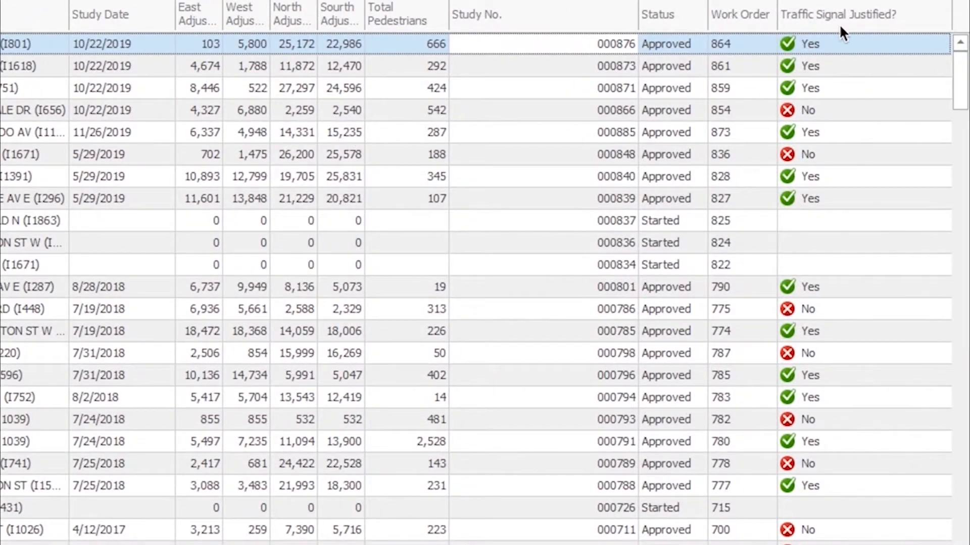
mouse_move(859, 48)
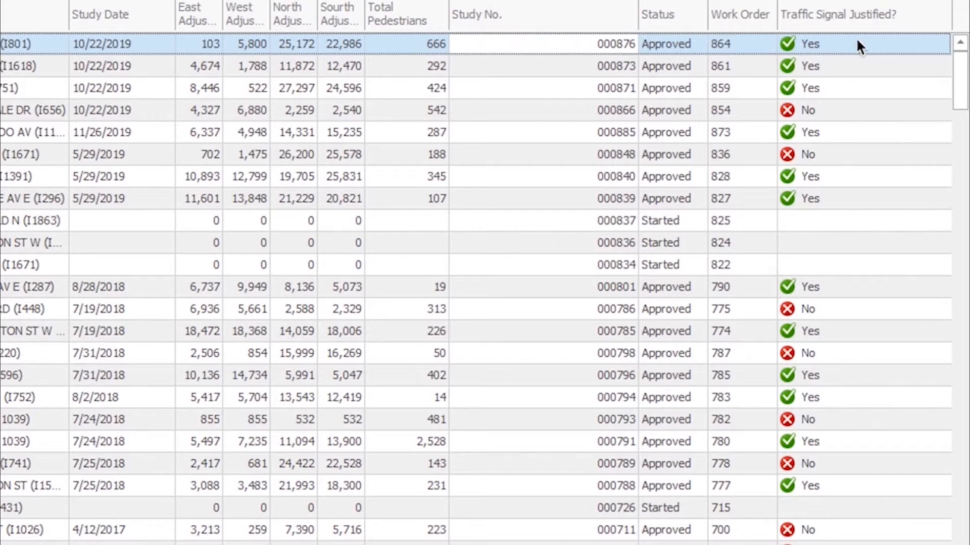
mouse_move(864, 29)
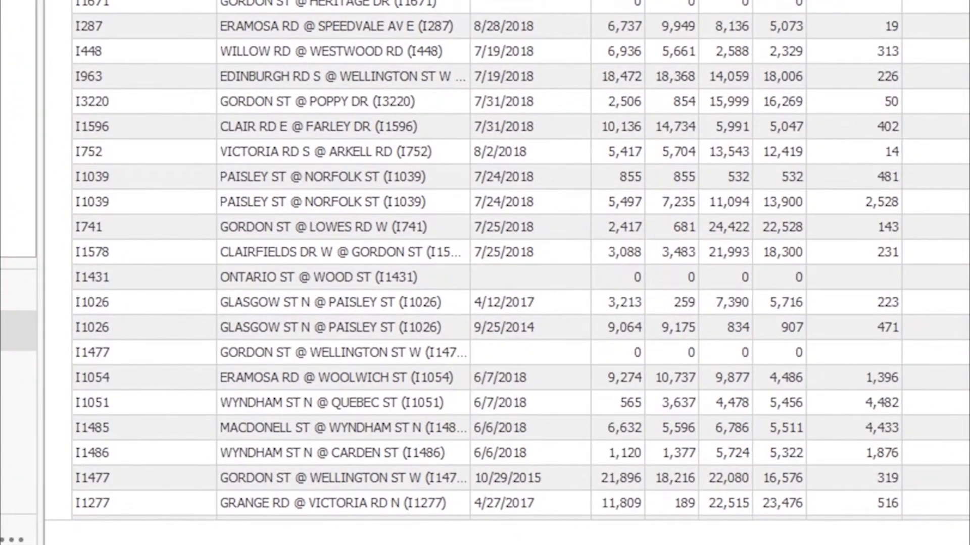
Step: Select the WYNDHAM ST N @ CARDEN ST (I1486) row in the TMC Studies grid
left_click(513, 453)
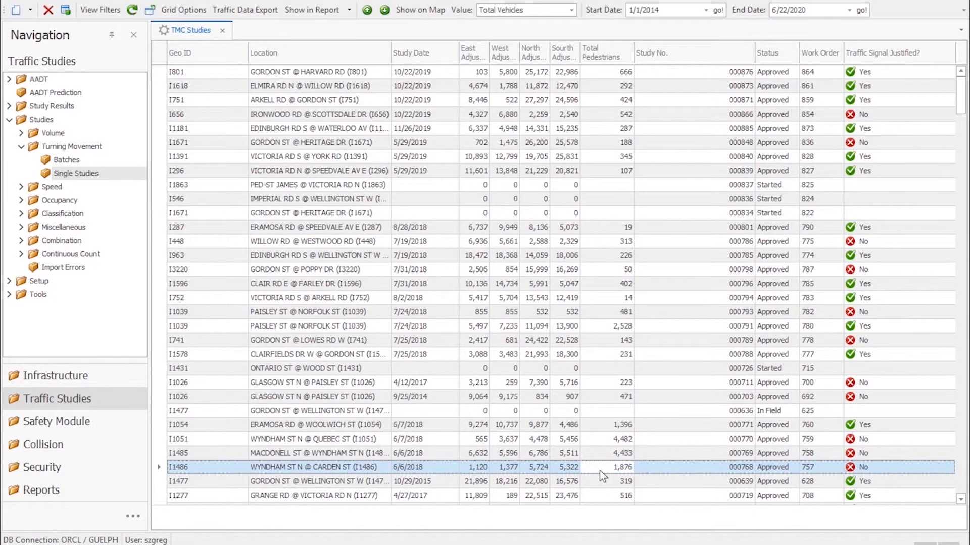
Step: Open study 768 for Wyndham St N @ Carden St dated 6/6/2018
double_click(319, 467)
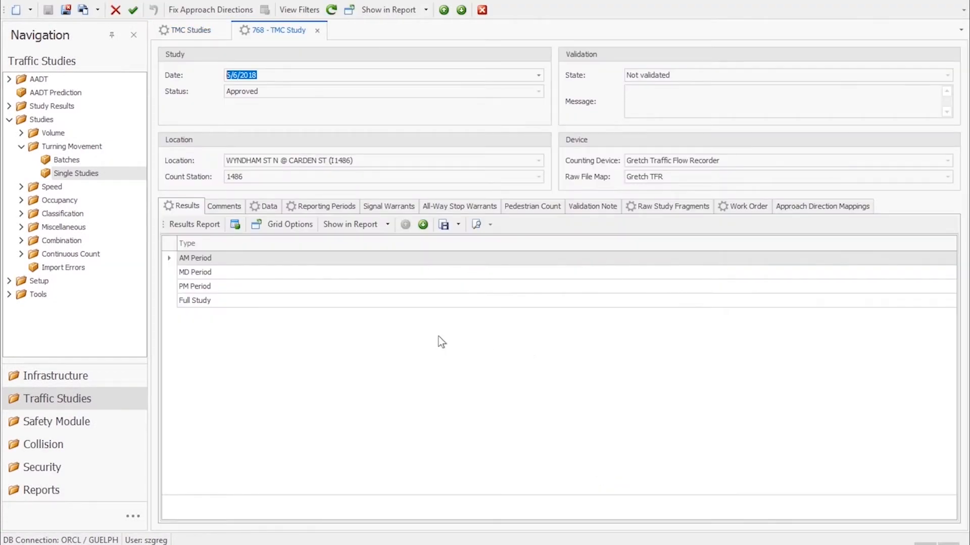
Step: Show the Signal Warrants results and Justification 2, Delay to Cross Traffic, details
left_click(388, 206)
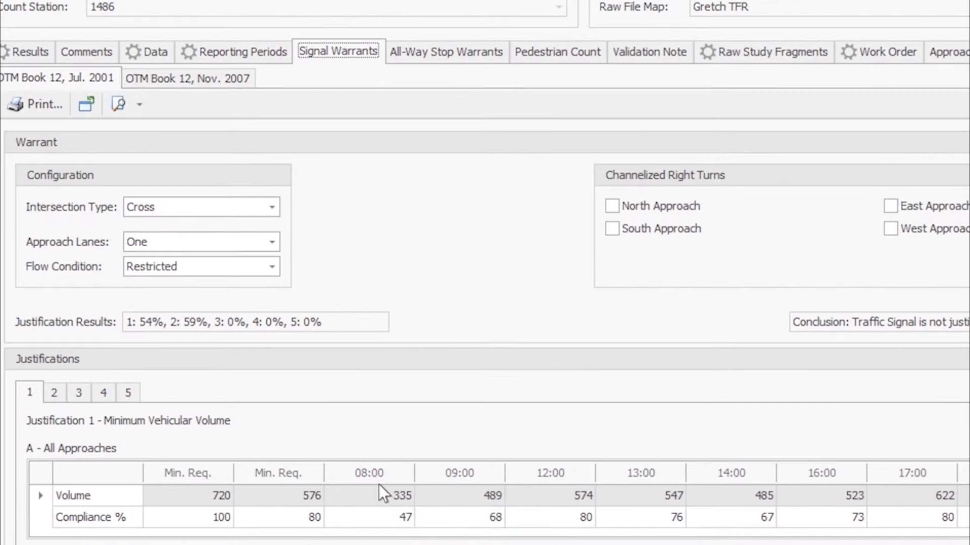
mouse_move(626, 519)
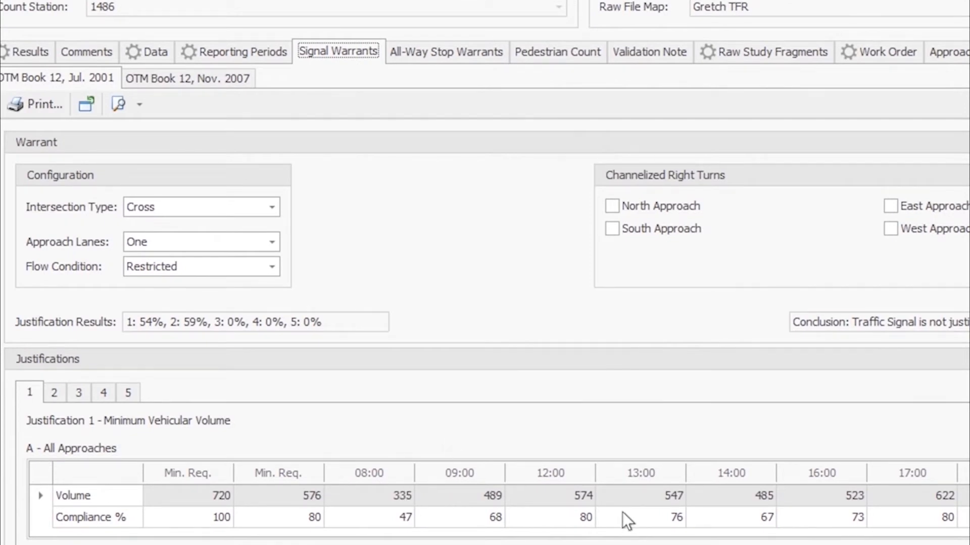
scroll("down", 3)
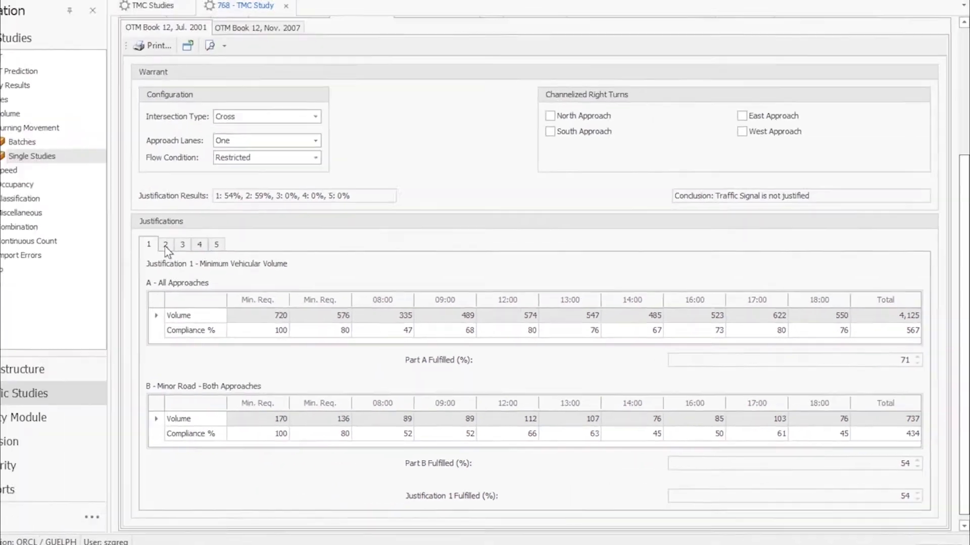
left_click(165, 244)
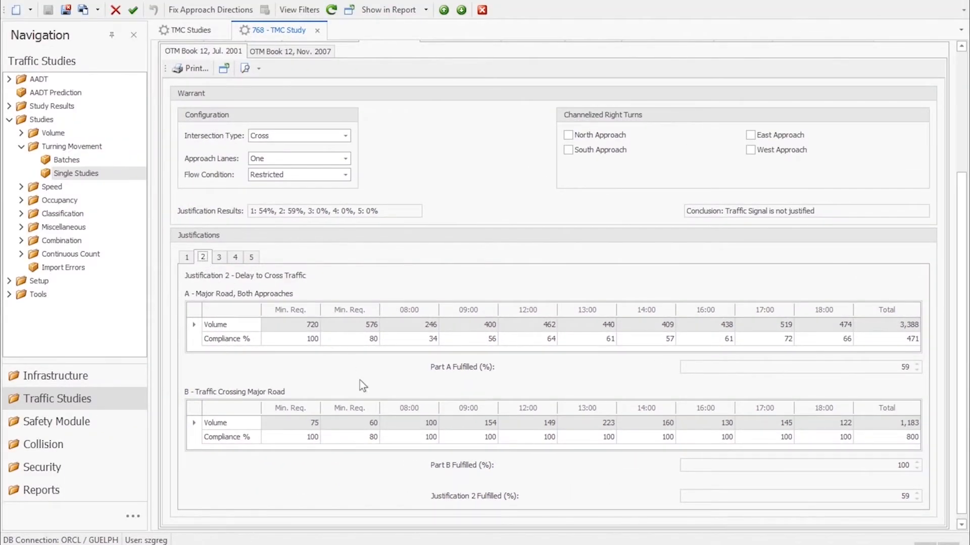